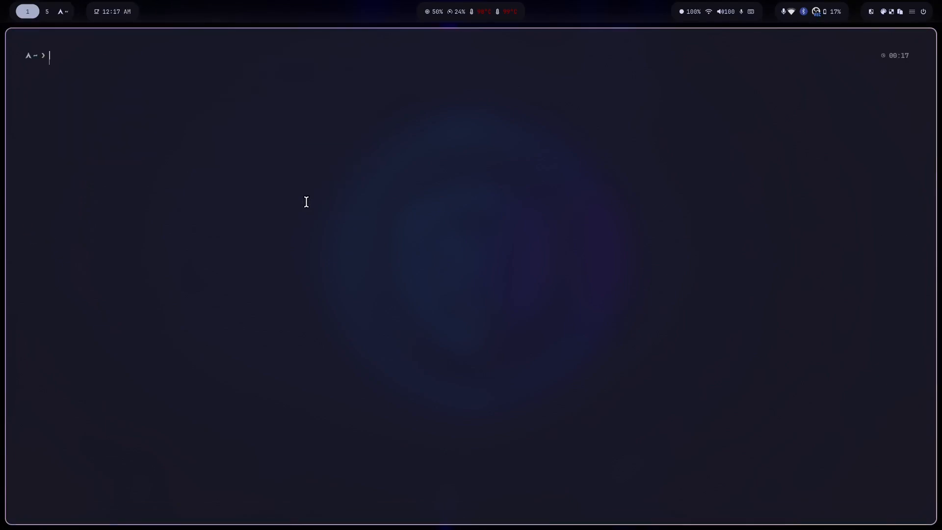
mouse_move(333, 208)
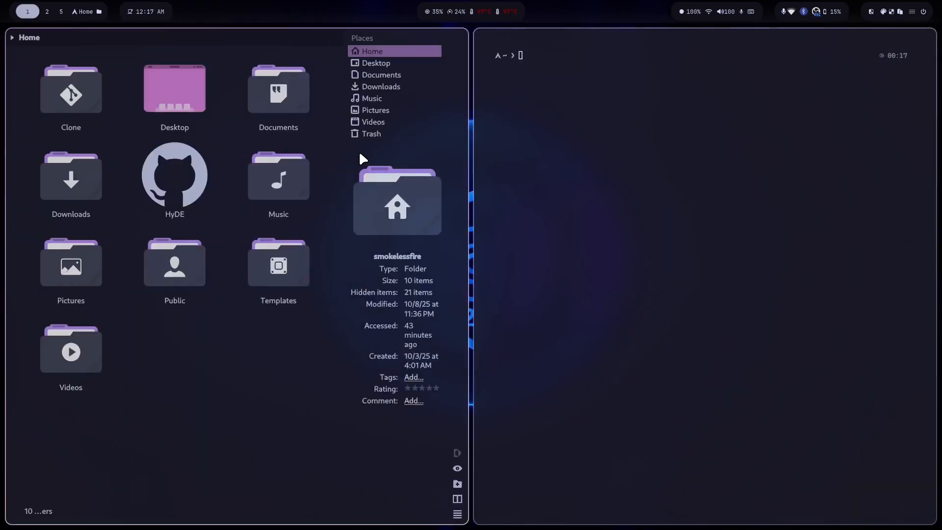
- Enter ping aegisbellum.com to check the network connection
type("ping aeg")
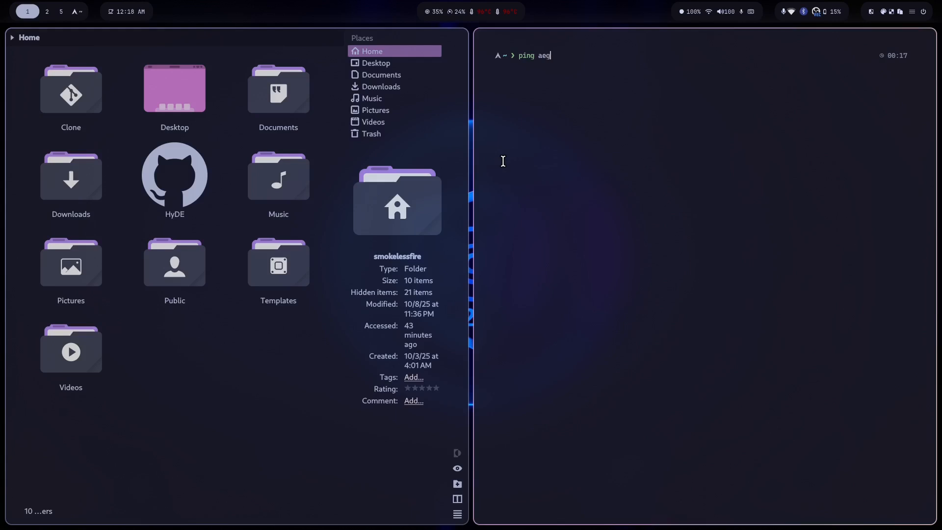
type("isbellum")
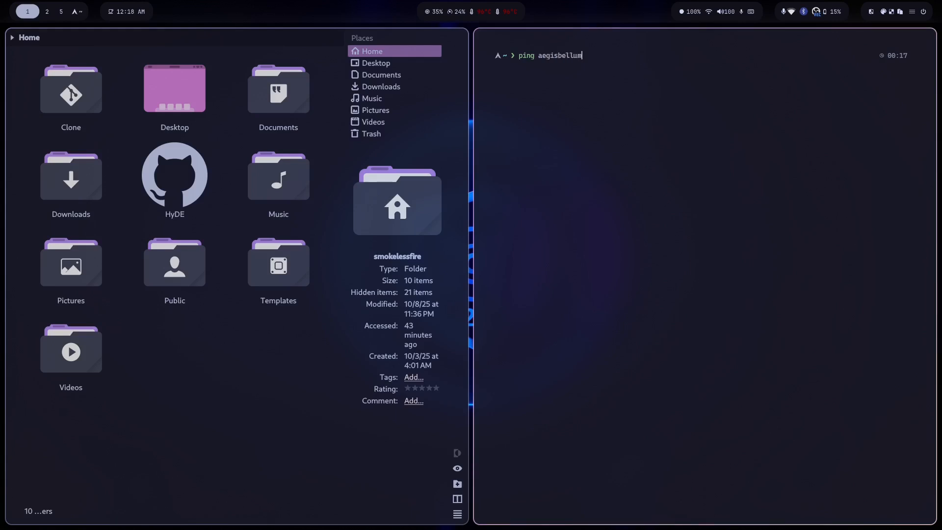
type(".com")
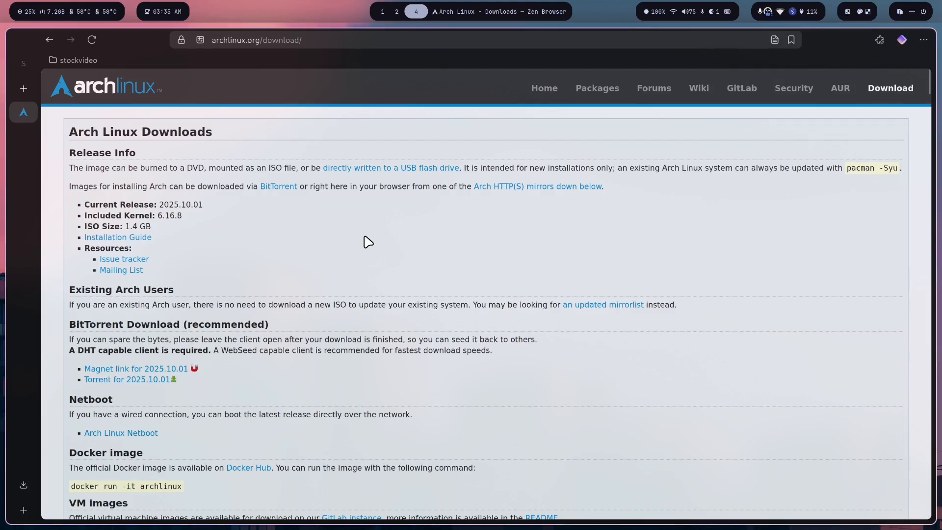
mouse_move(897, 105)
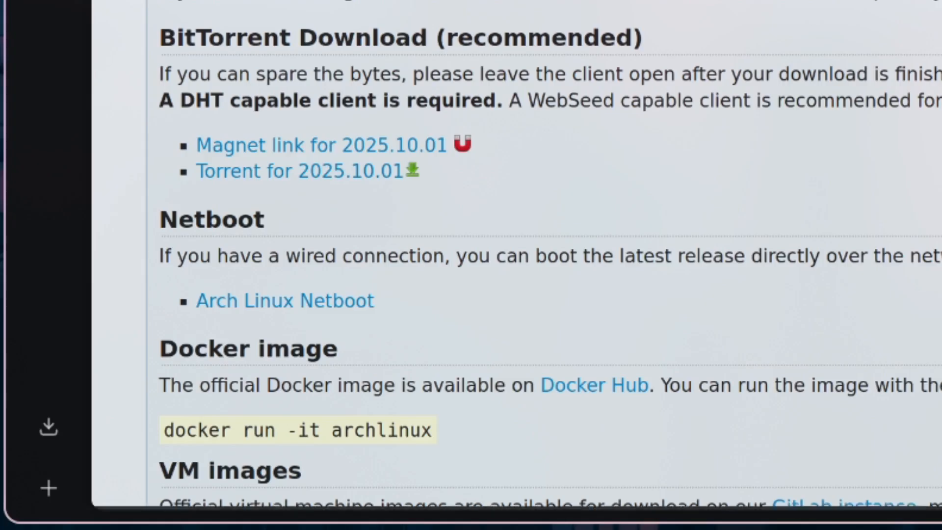
- Find the France mirror and view sha256sums.txt for the 2025.10.01 ISO
type("france")
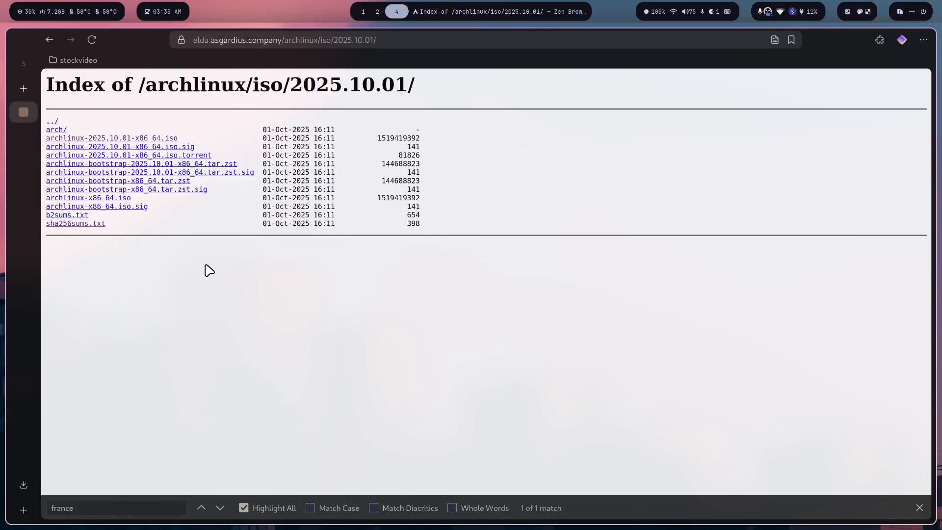
key("ctrl+plus")
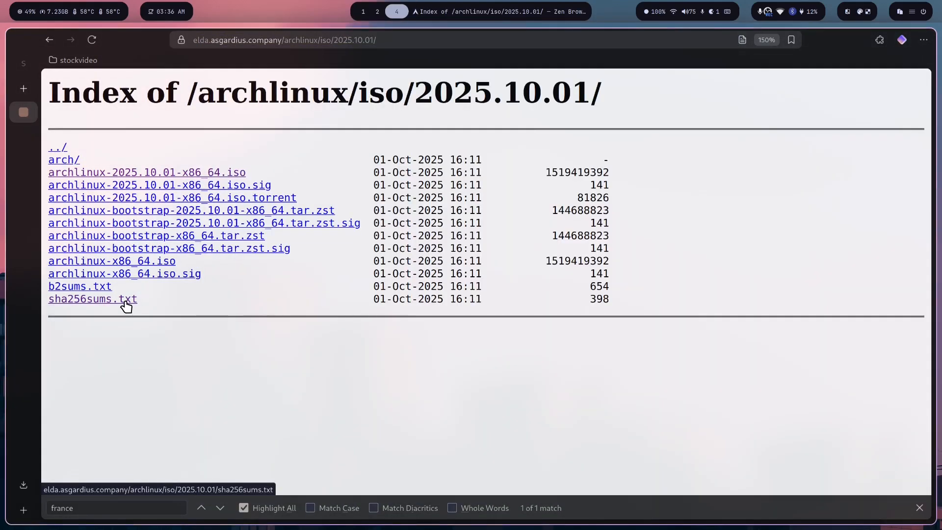
left_click(81, 298)
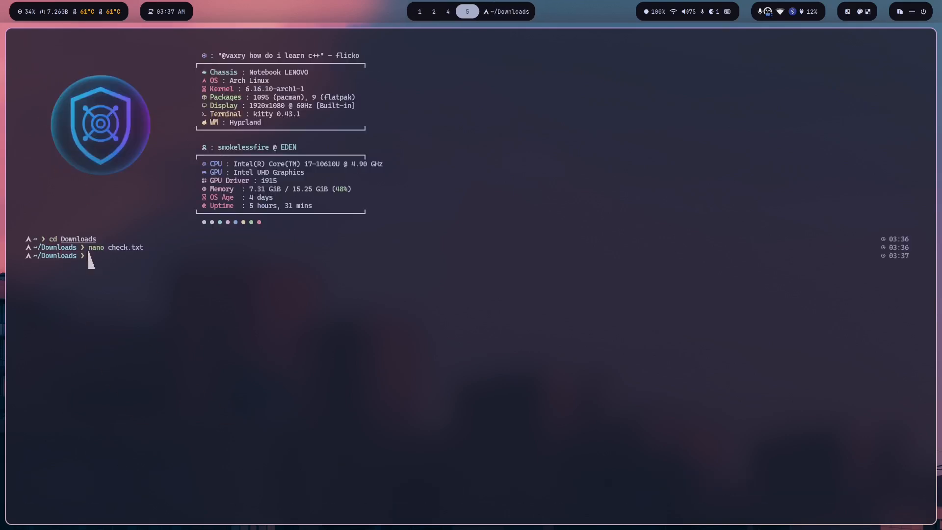
- Run sha256sum -c check.txt to verify the downloaded Arch ISO
type("sha256sum -c check.txt")
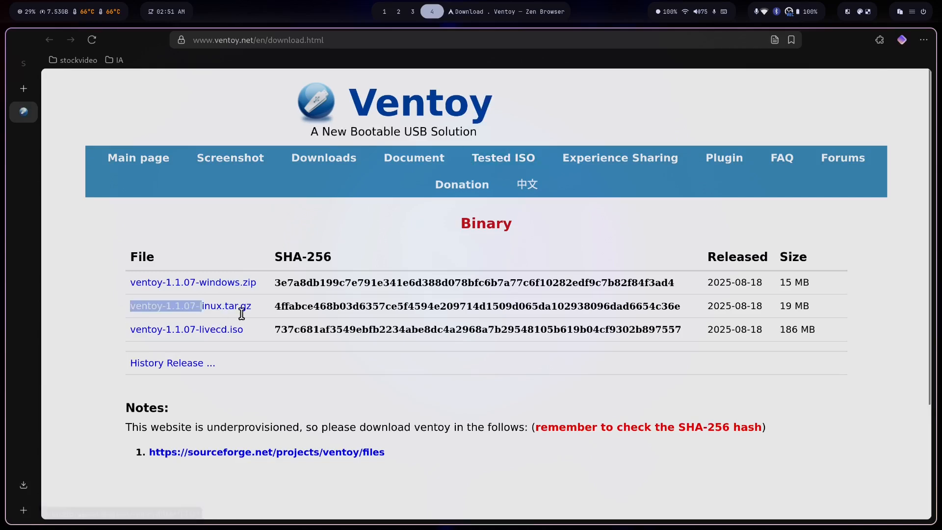
- Save ventoy-1.1.07-linux.tar.gz from the SourceForge prompt
left_click(186, 306)
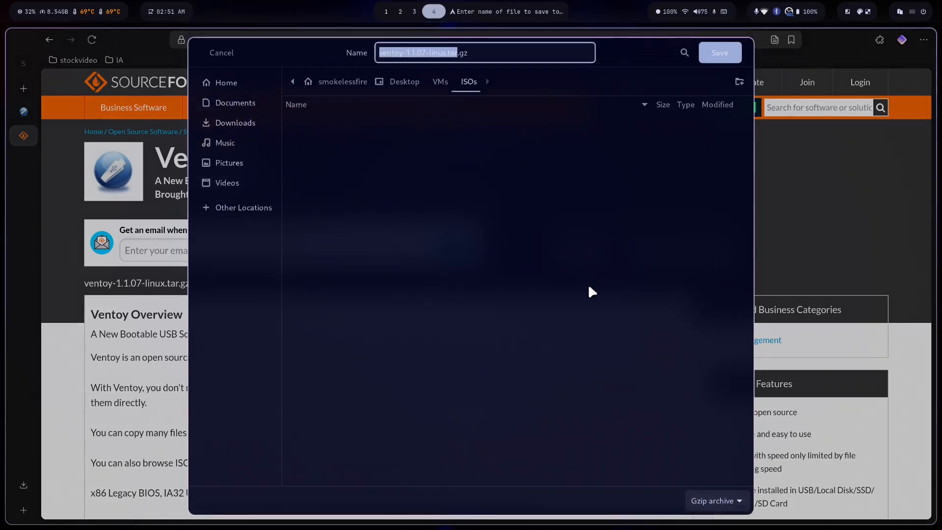
left_click(719, 52)
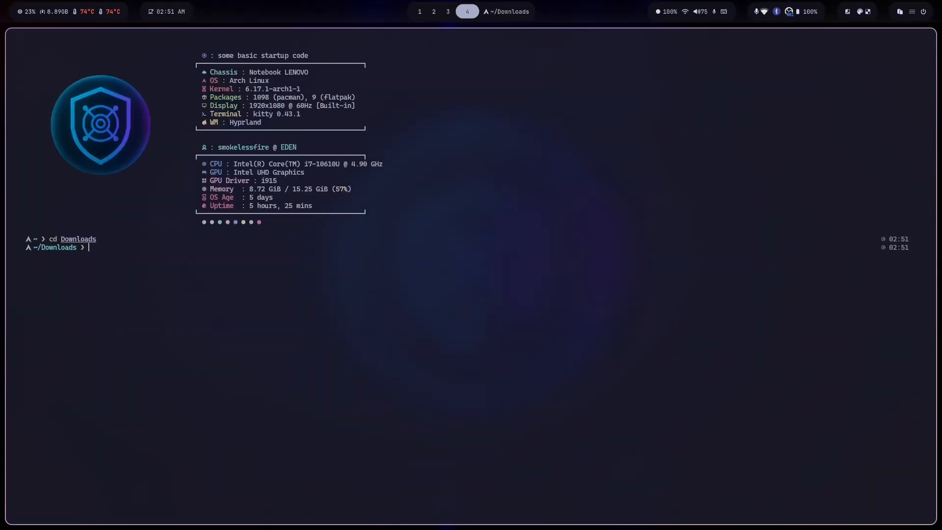
- Edit check.txt in nano from the Downloads folder
type("nano check.txt")
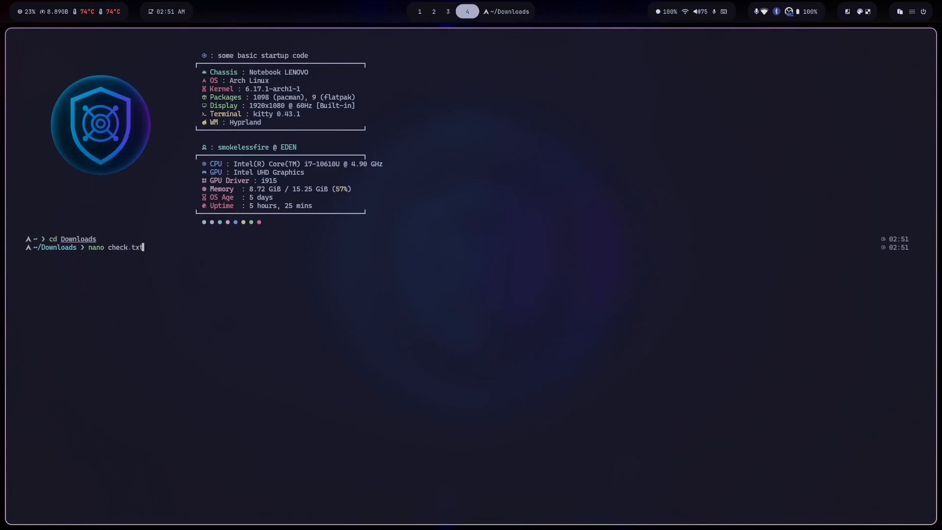
key("Return")
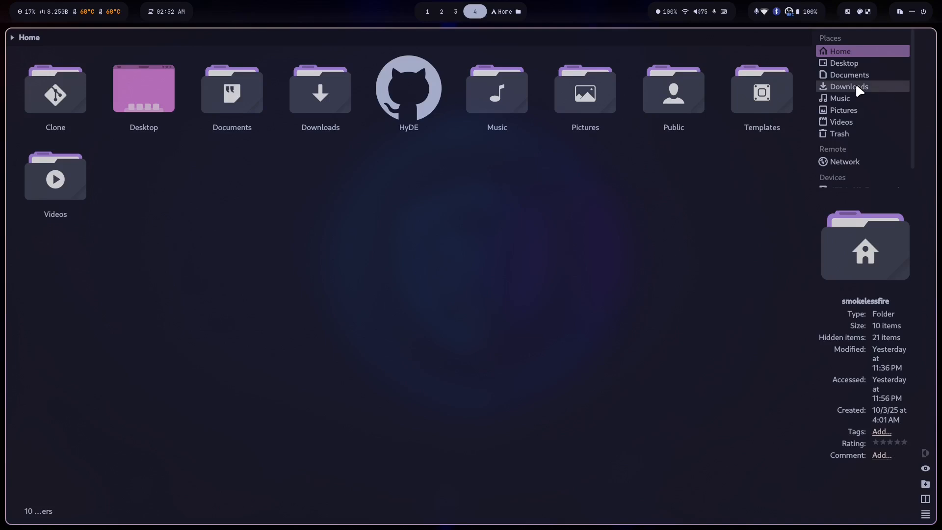
- Extract ventoy-1.1.07-linux.tar.gz in place via Extract here
right_click(53, 85)
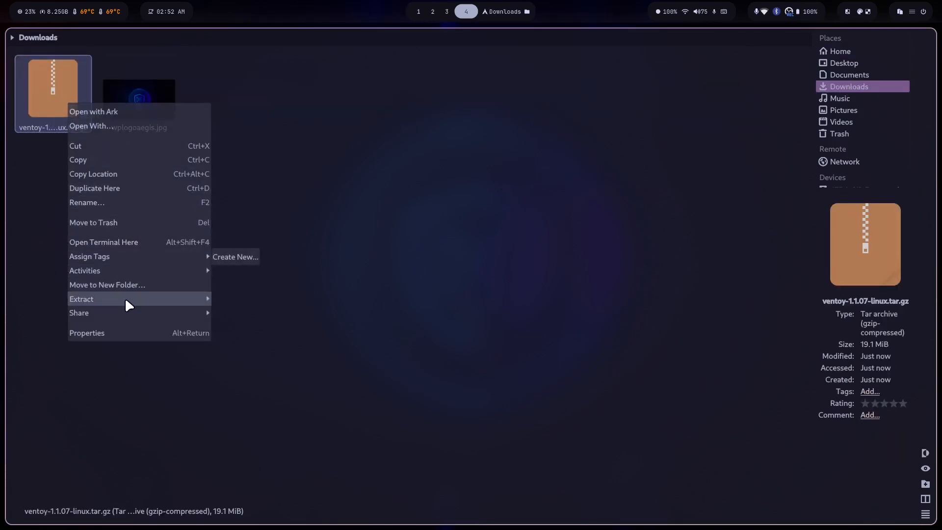
left_click(81, 299)
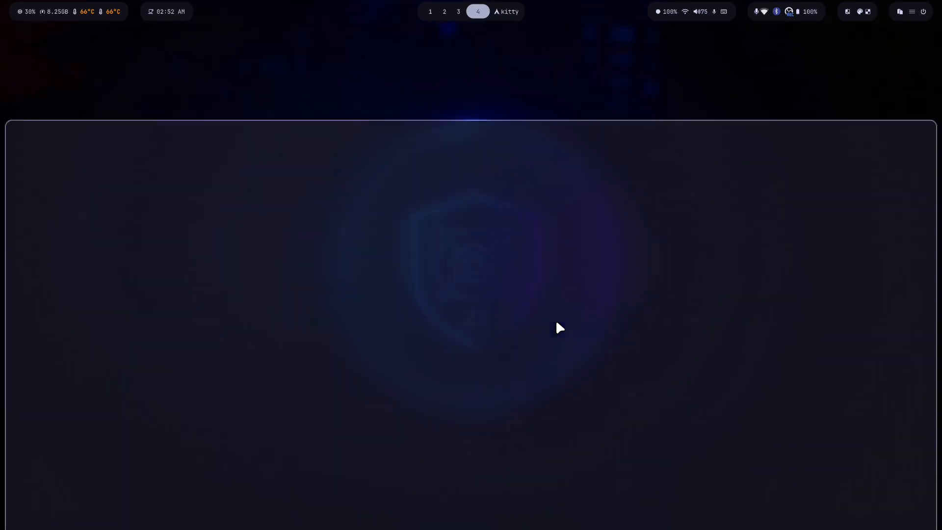
- Run ./VentoyGUI.x86_64 and authenticate it with administrator rights
type("cd Documents/")
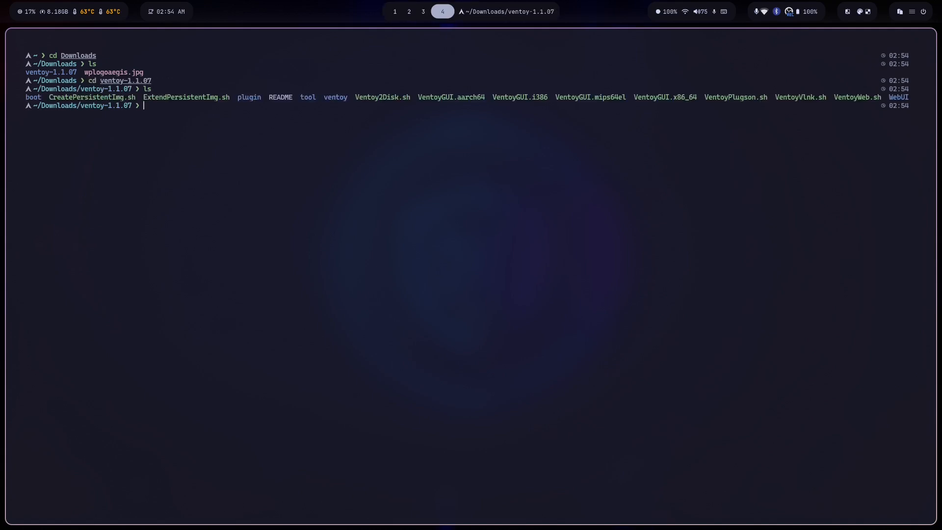
type("./VentoyGUI.x86_64")
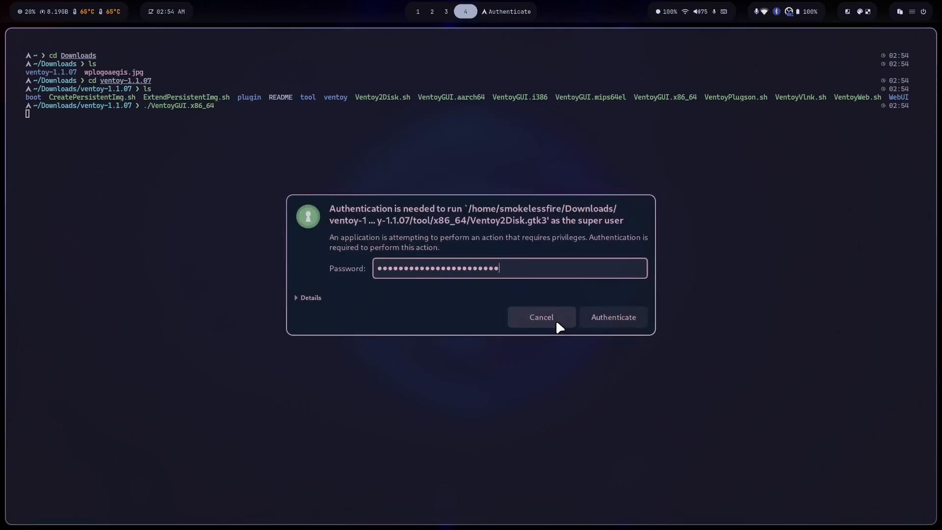
left_click(612, 317)
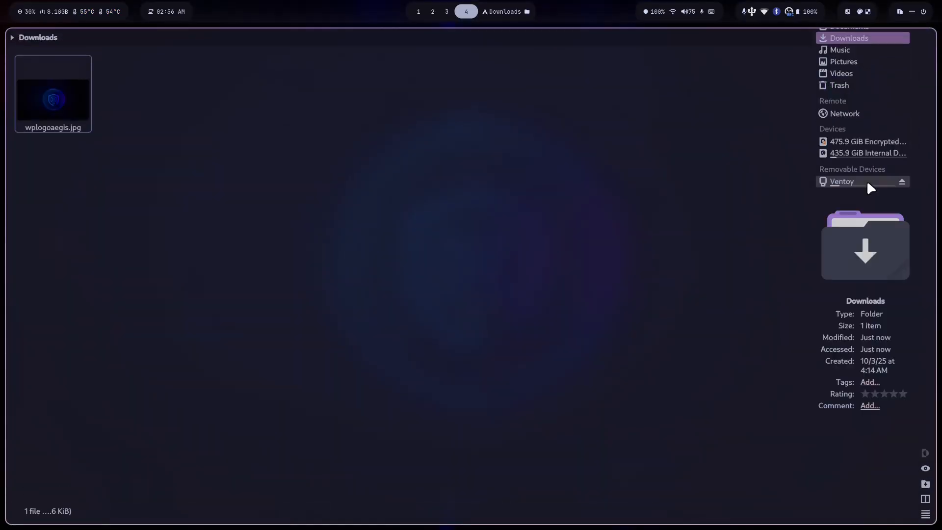
- Browse into the Desktop OS folder on the Ventoy USB drive
left_click(842, 181)
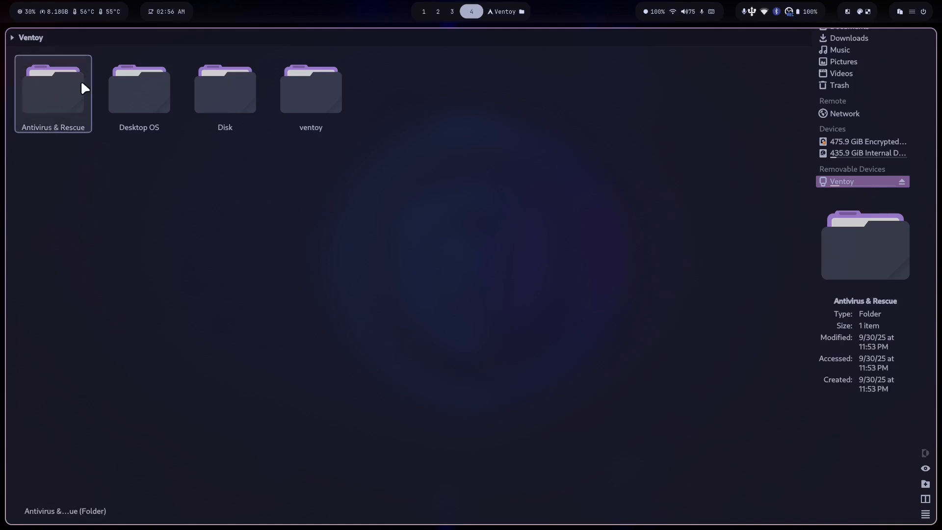
left_click(138, 90)
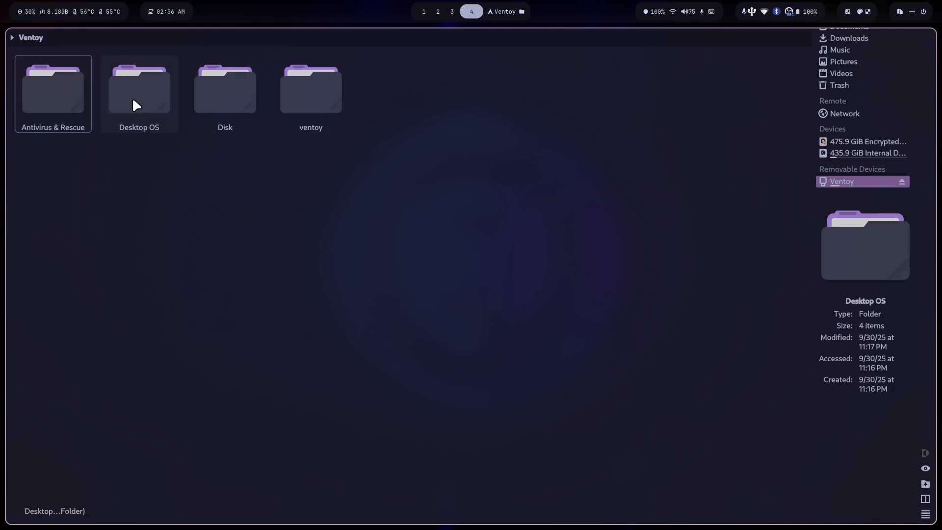
double_click(138, 88)
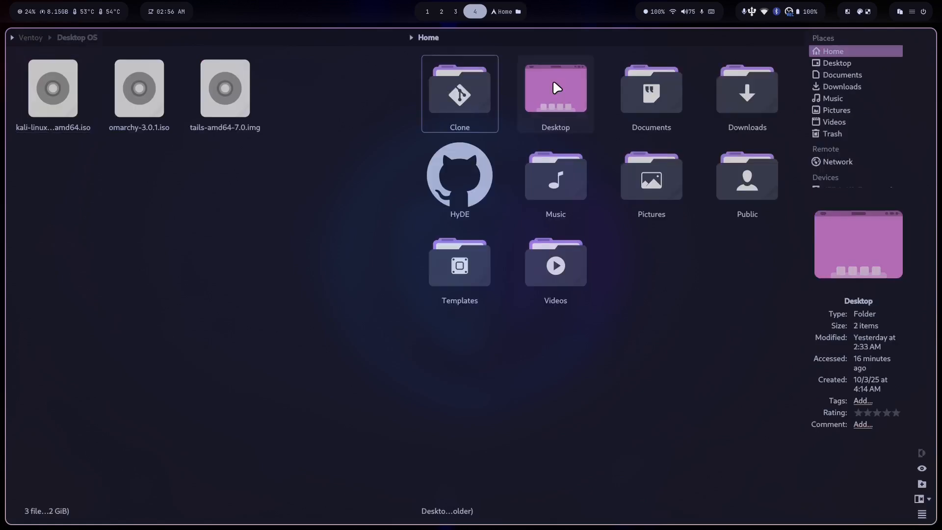
- Bring archlinux-2025.10.01-x86_64.iso from Desktop/VMs/ISOs into Desktop OS and select all images
left_click(554, 93)
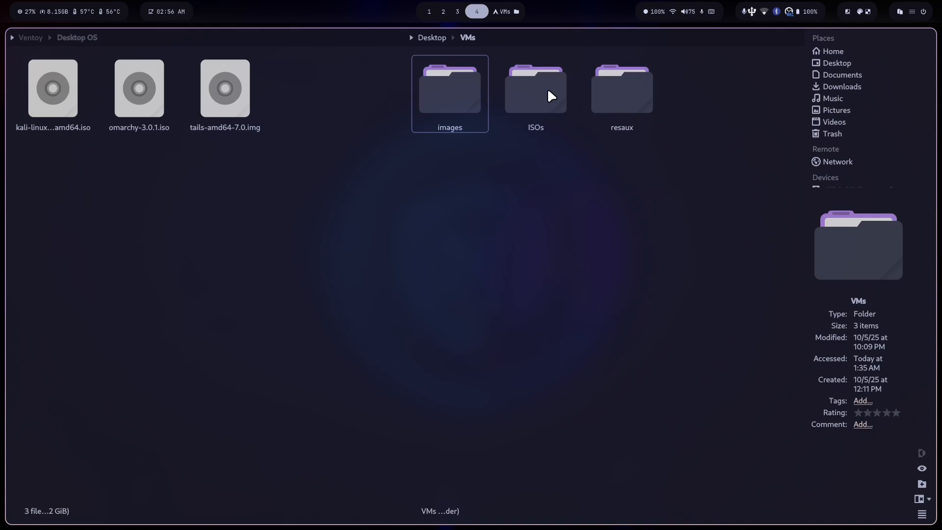
double_click(534, 91)
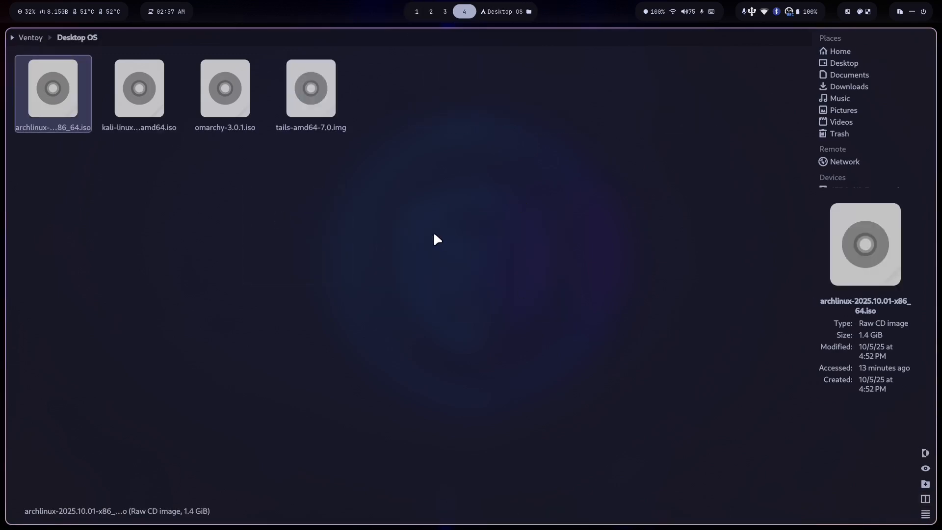
key("ctrl+a")
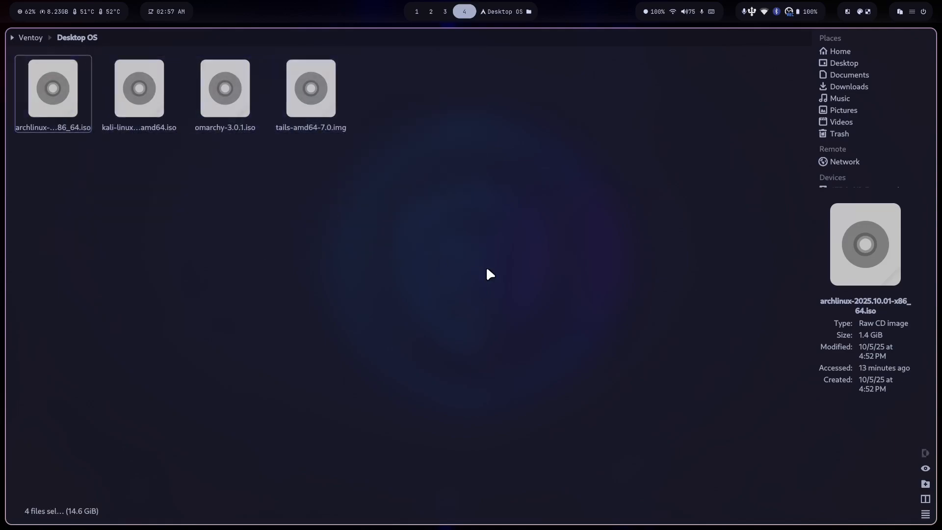